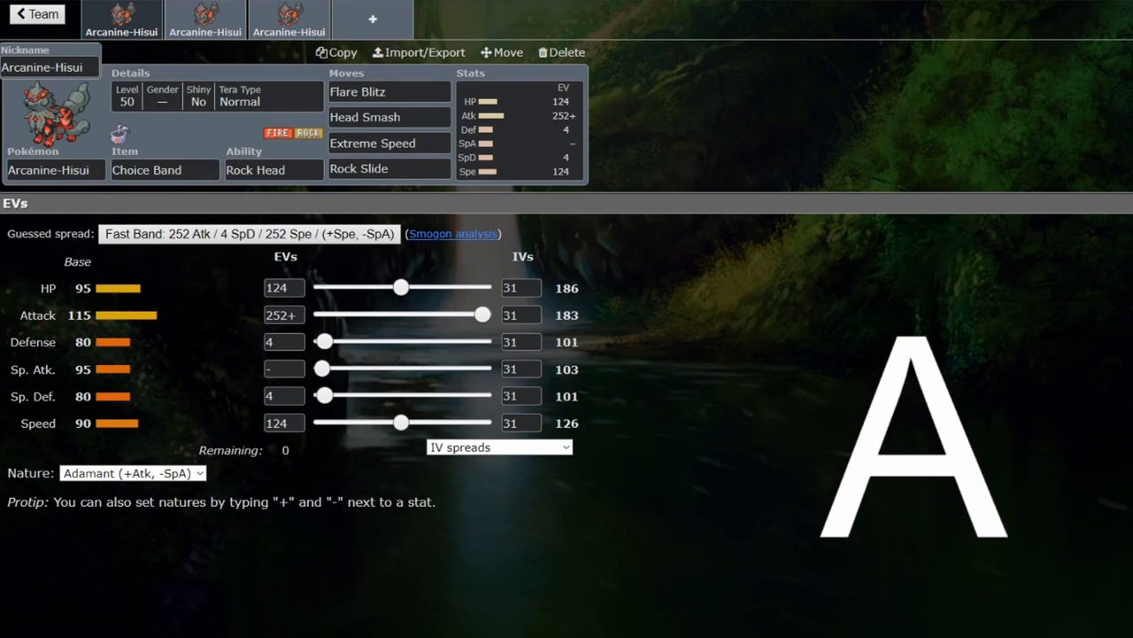
# - Review the Choice Band set's ability, Flare Blitz and Head Smash moves, EV spread and details
pyautogui.click(273, 170)
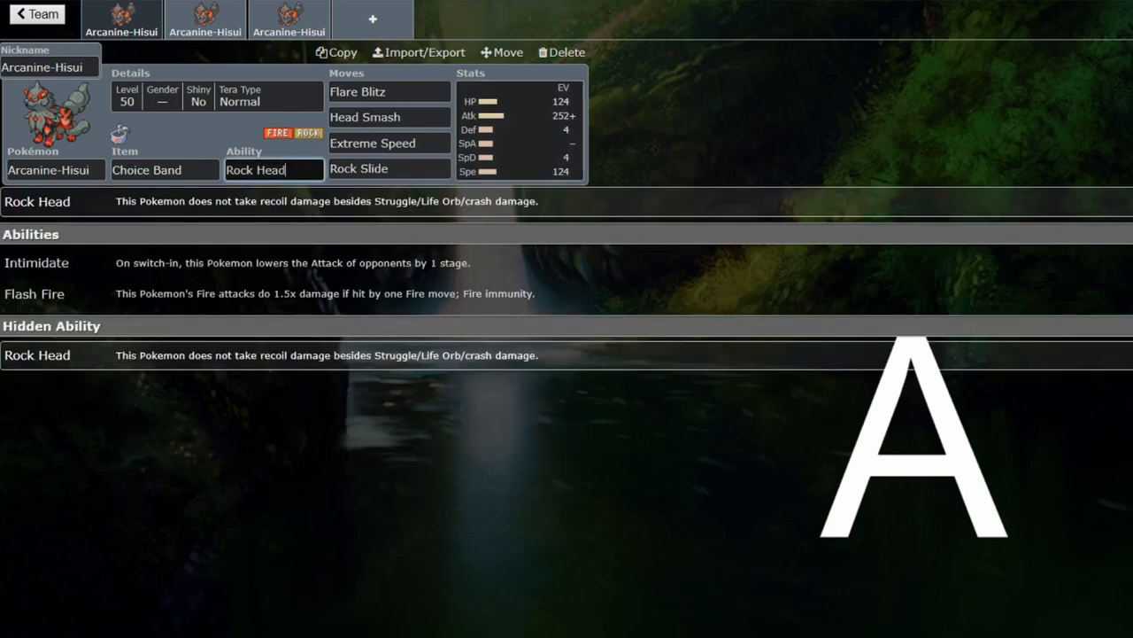
pyautogui.click(389, 92)
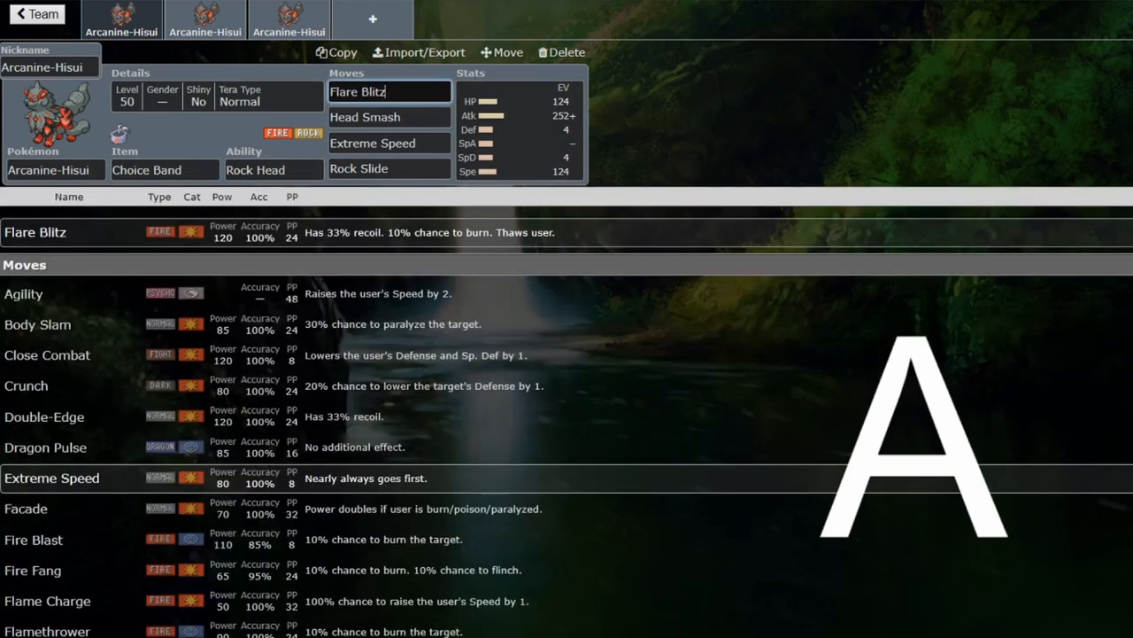
pyautogui.click(390, 117)
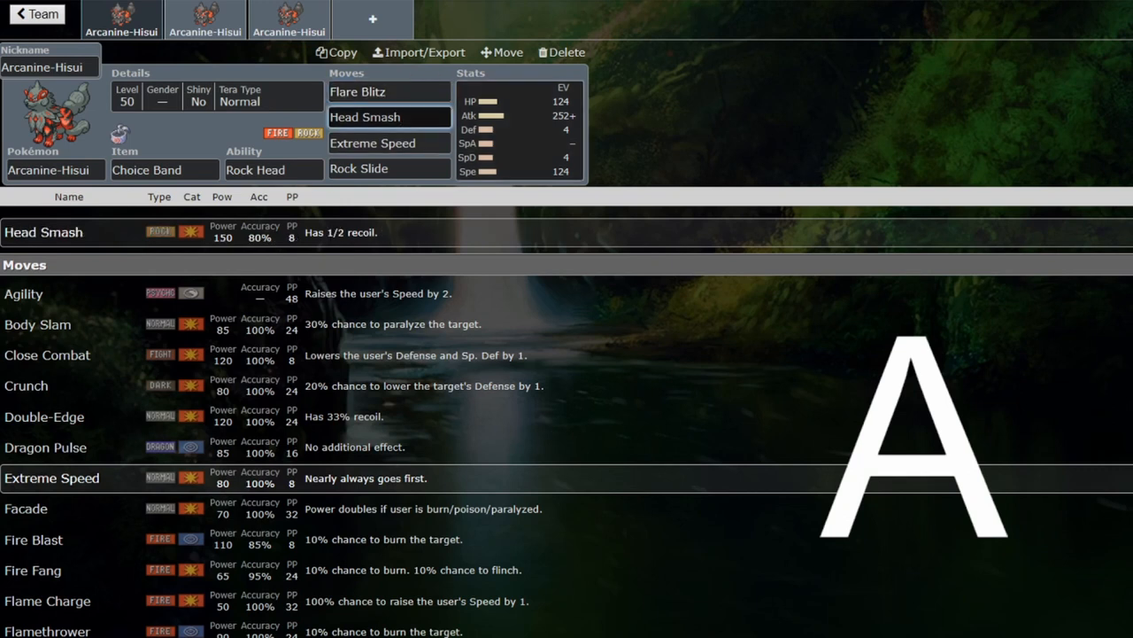
pyautogui.click(517, 128)
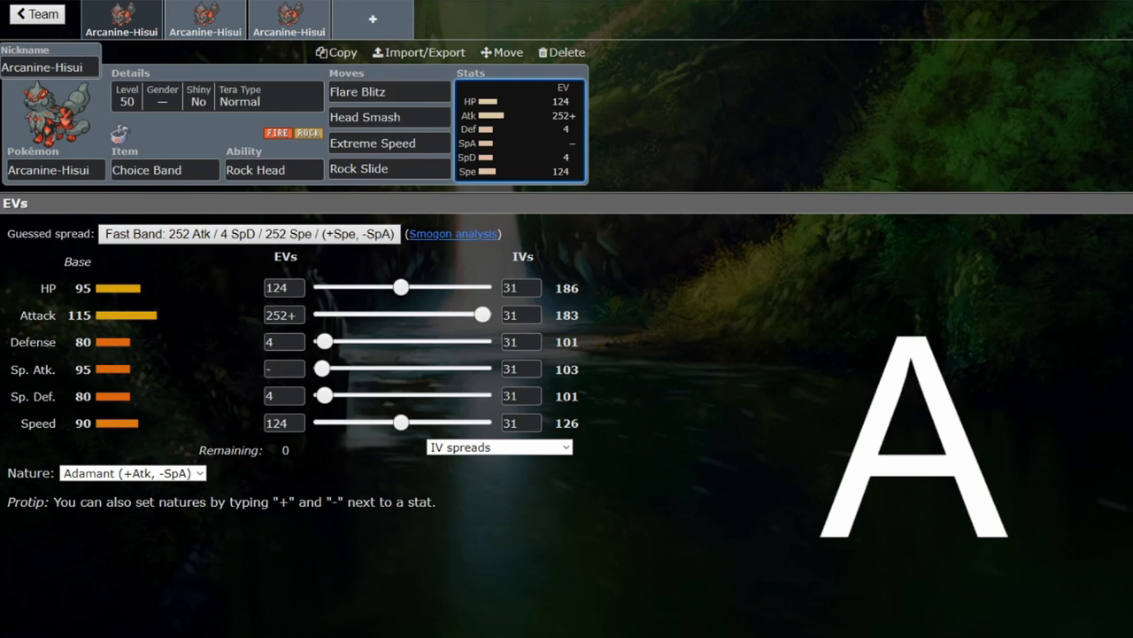
pyautogui.click(372, 142)
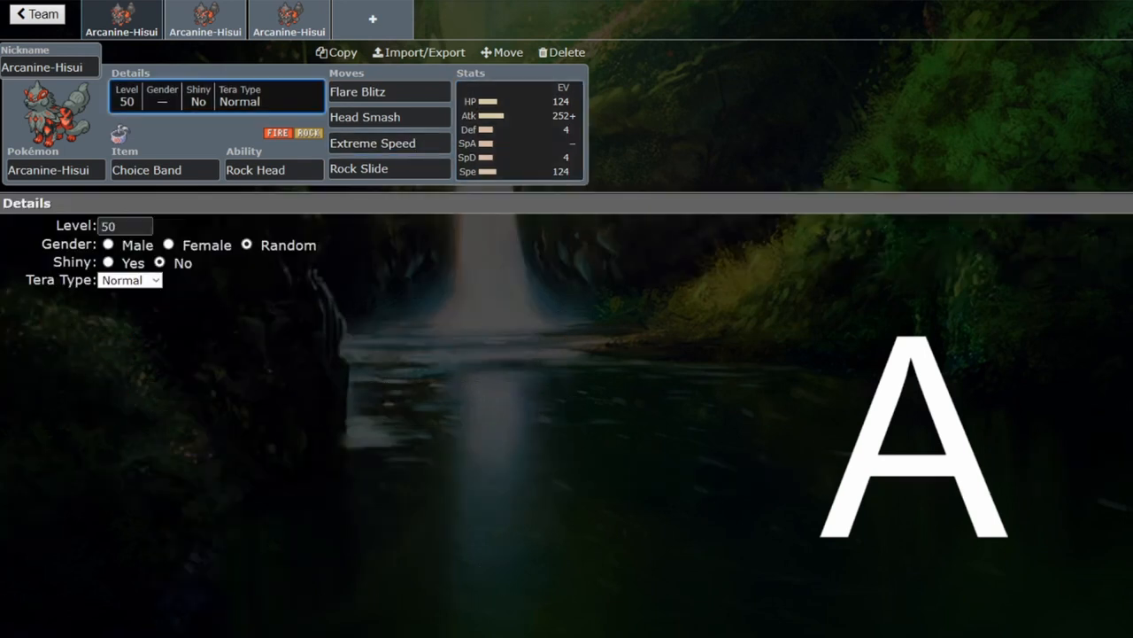
pyautogui.click(519, 128)
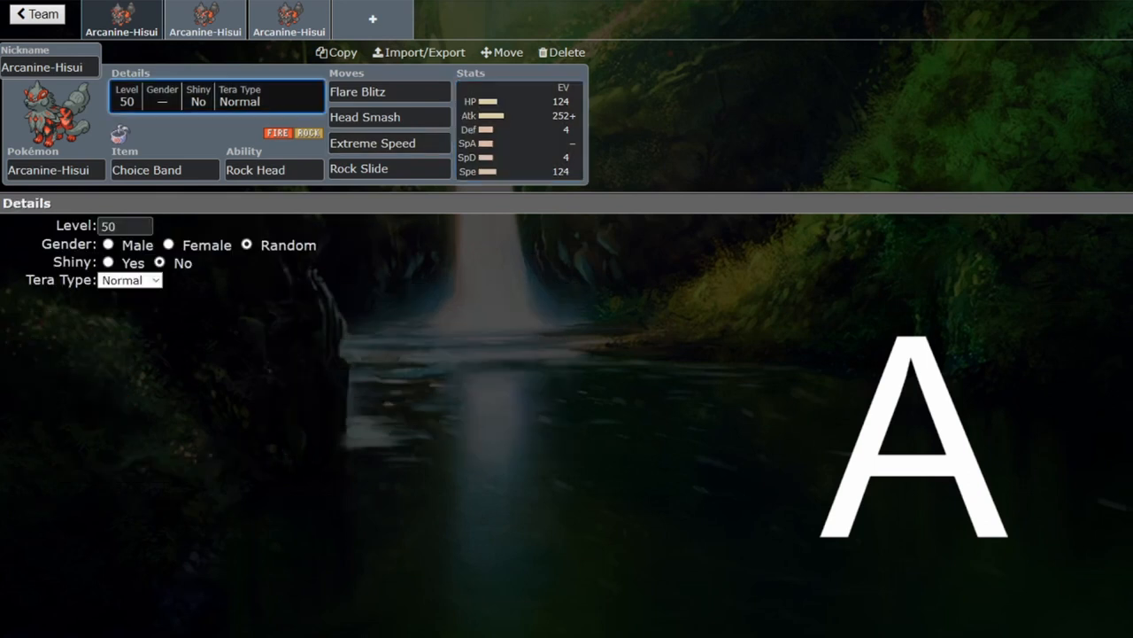
pyautogui.click(388, 142)
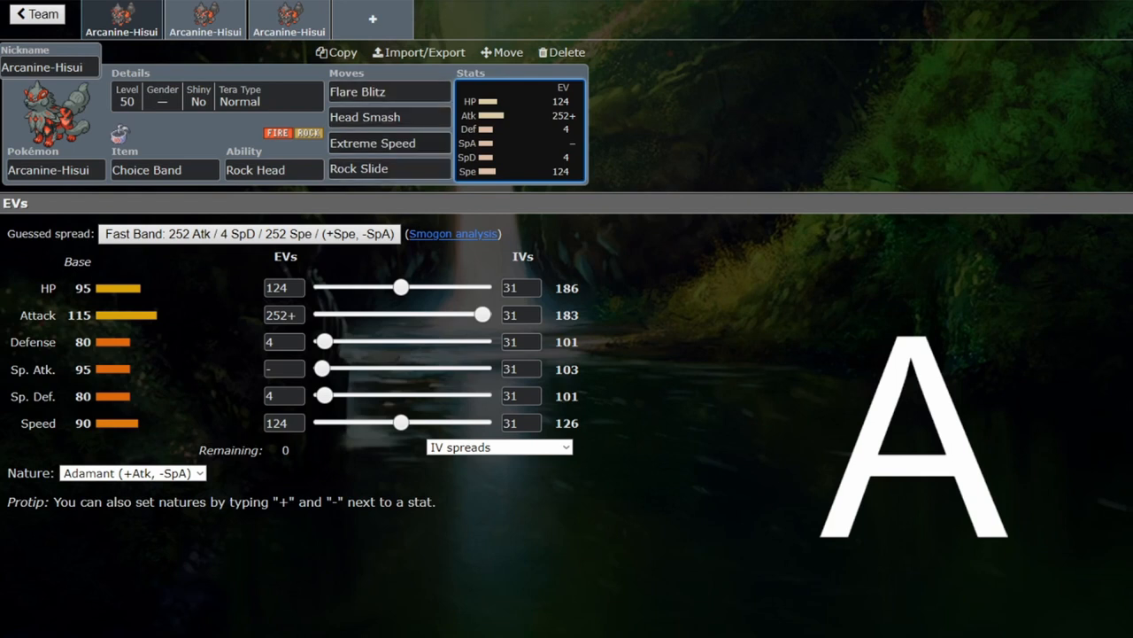
# - Re-check the Choice Band set's Head Smash, Flare Blitz and Extreme Speed moves against its EV spread
pyautogui.click(388, 117)
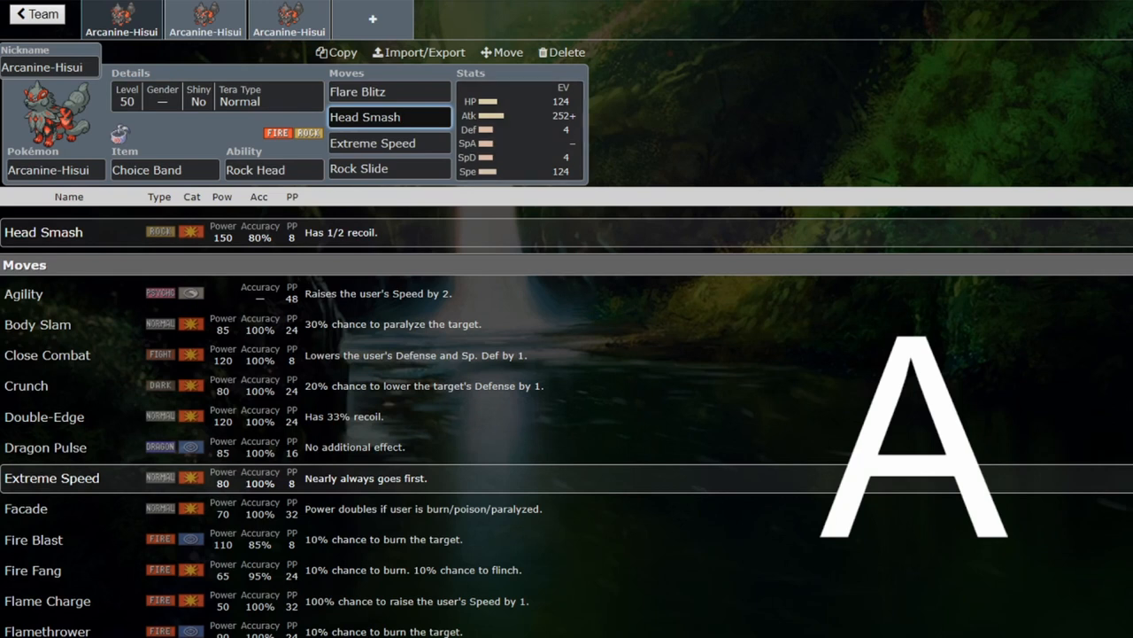
pyautogui.click(388, 93)
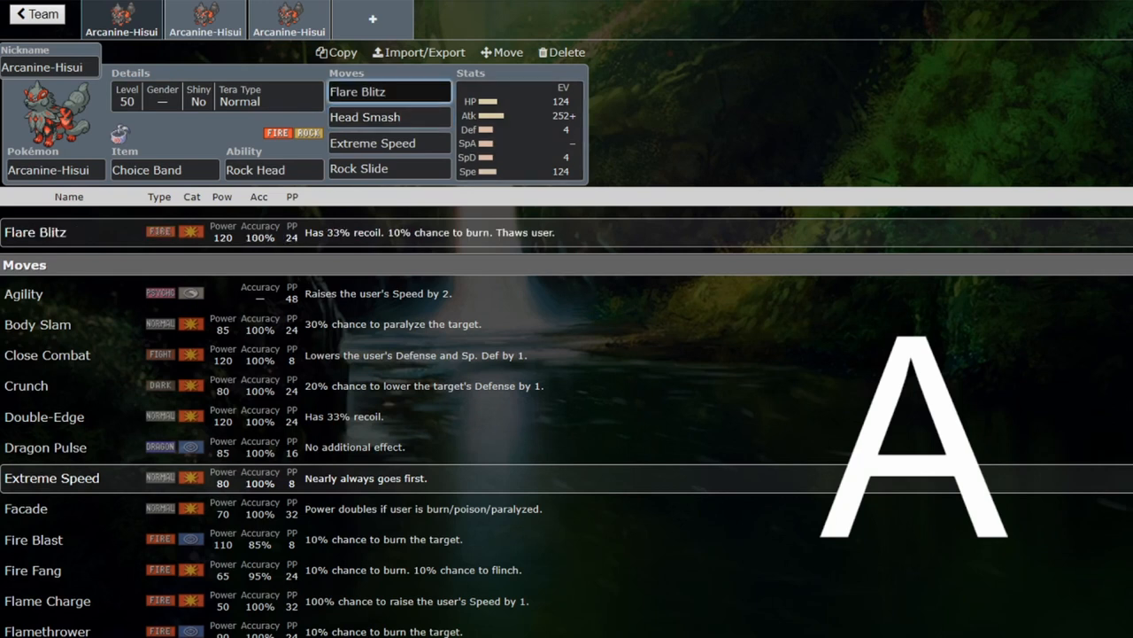
pyautogui.click(388, 92)
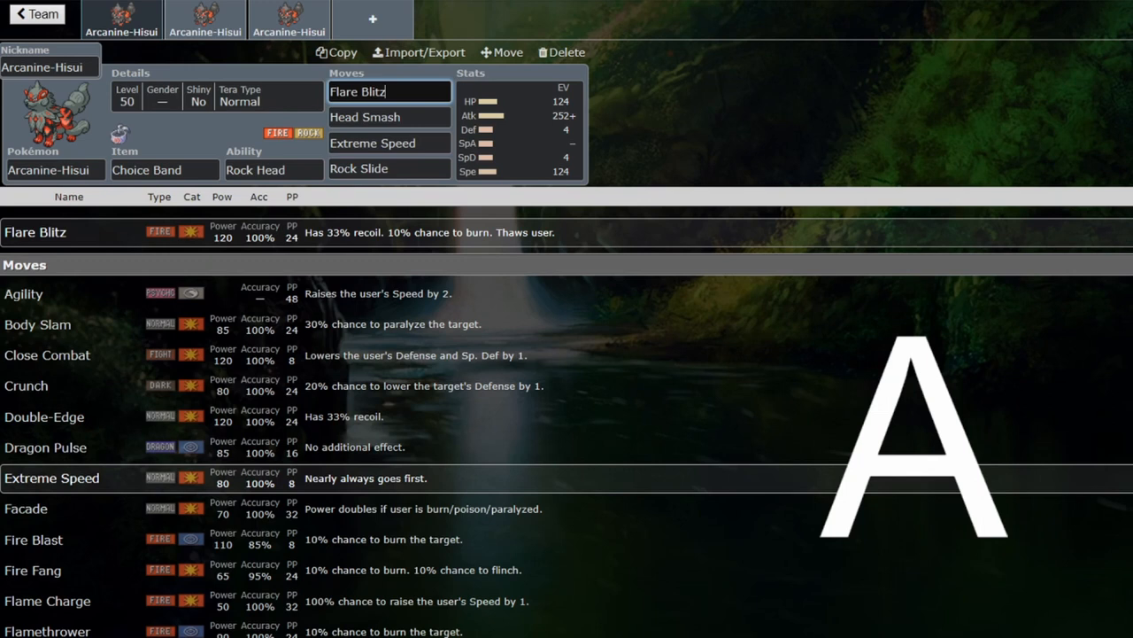
pyautogui.click(273, 170)
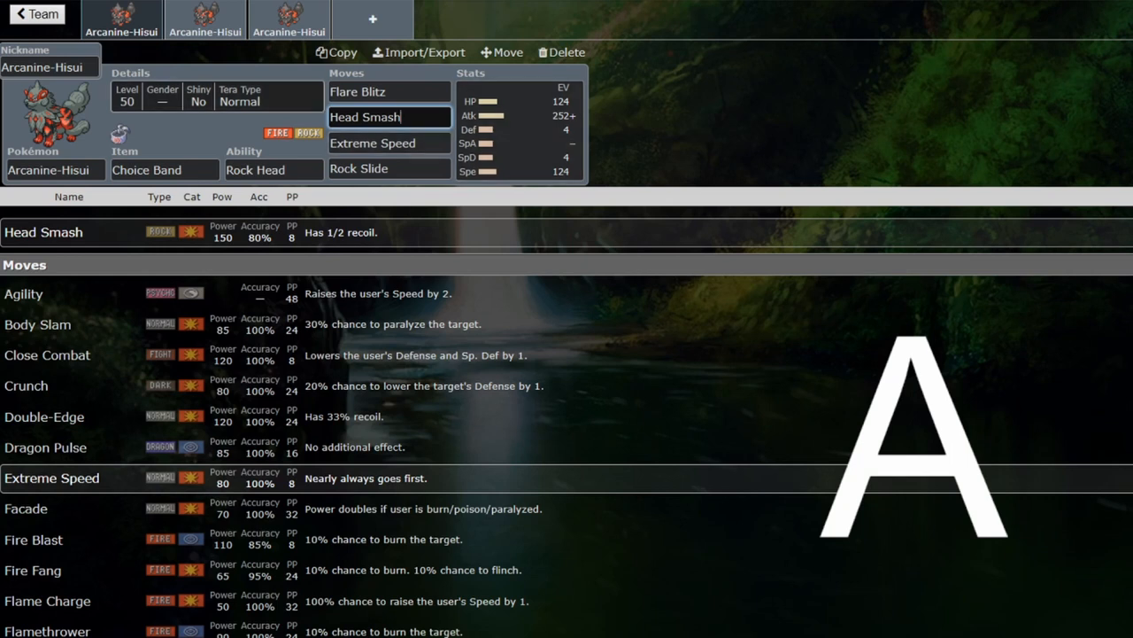
pyautogui.click(390, 142)
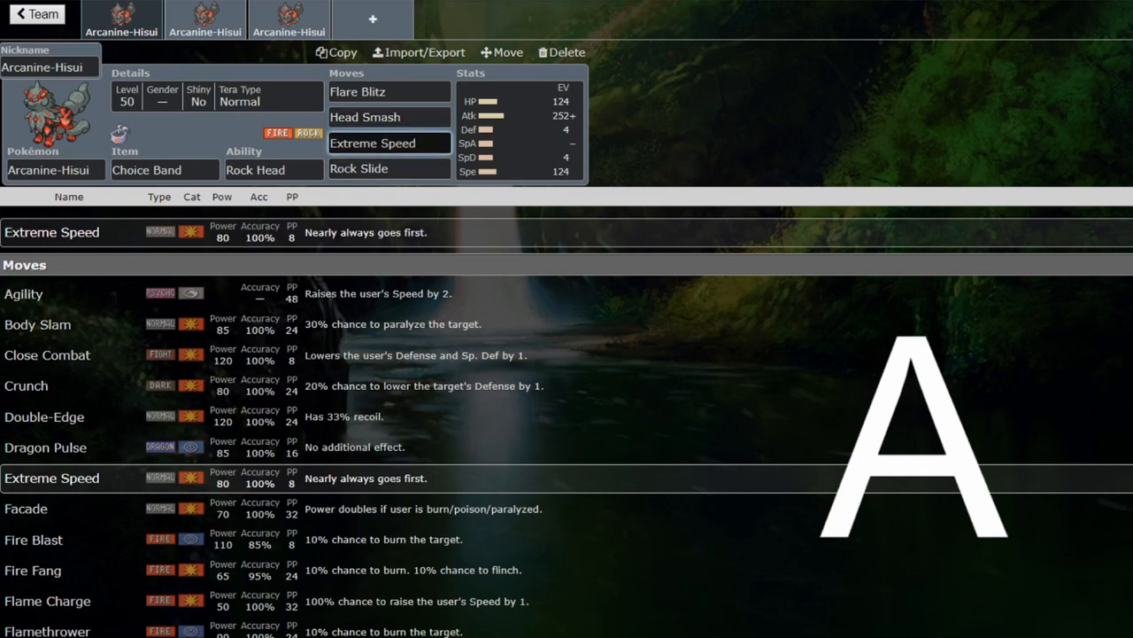
pyautogui.click(517, 127)
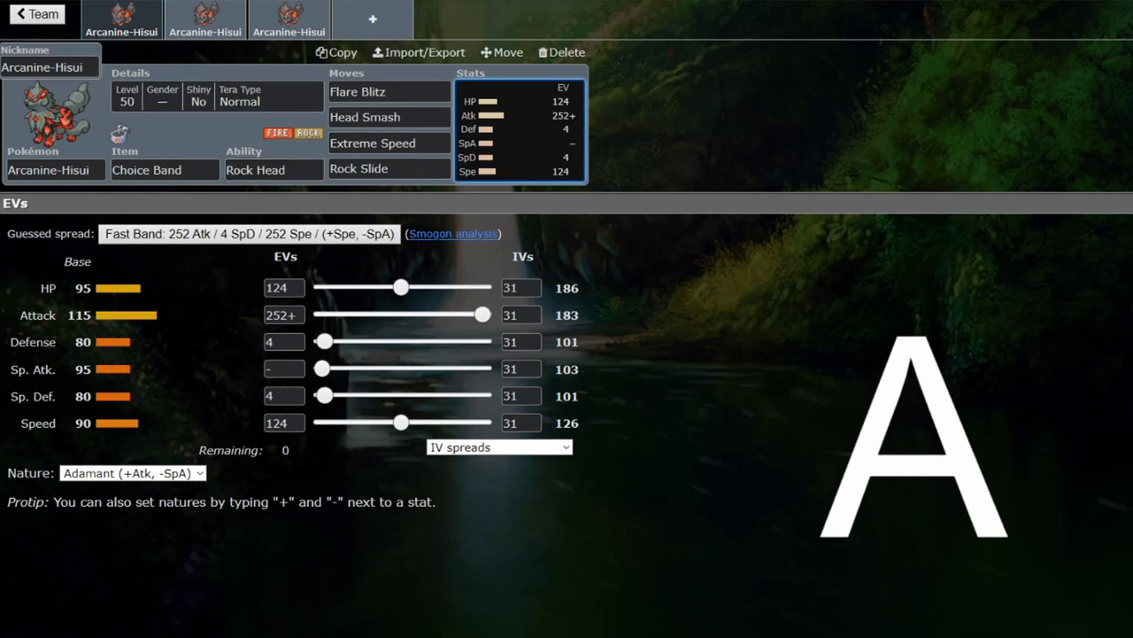
pyautogui.click(388, 168)
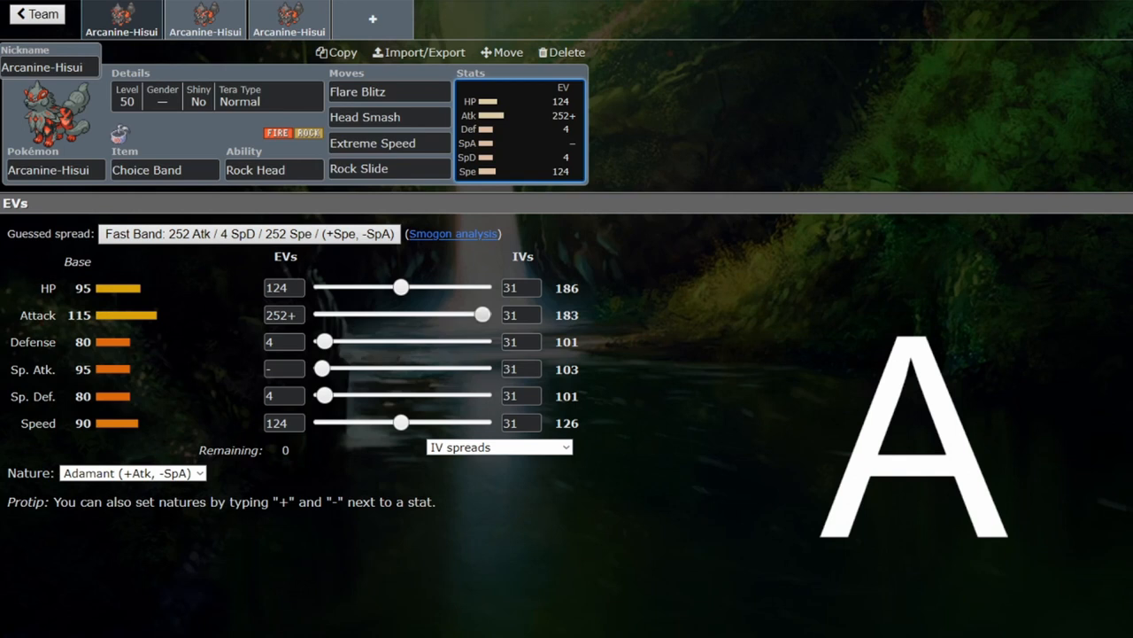
# - Review the Assault Vest set's Wild Charge, Close Combat and Rock Blast moves, held item and ability
pyautogui.click(206, 18)
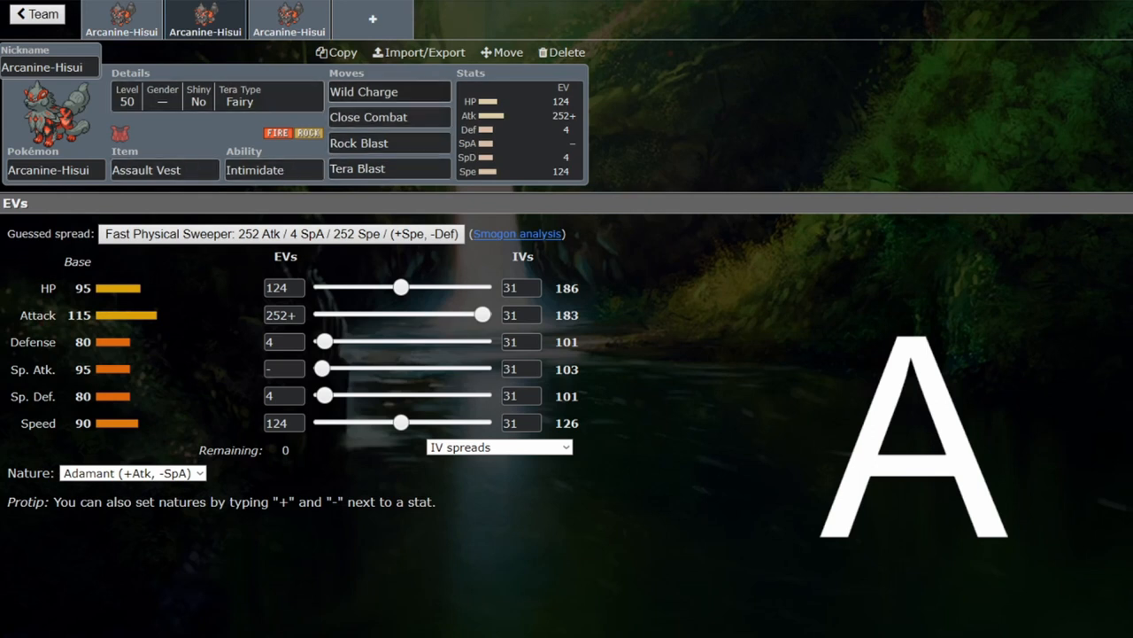
pyautogui.click(388, 92)
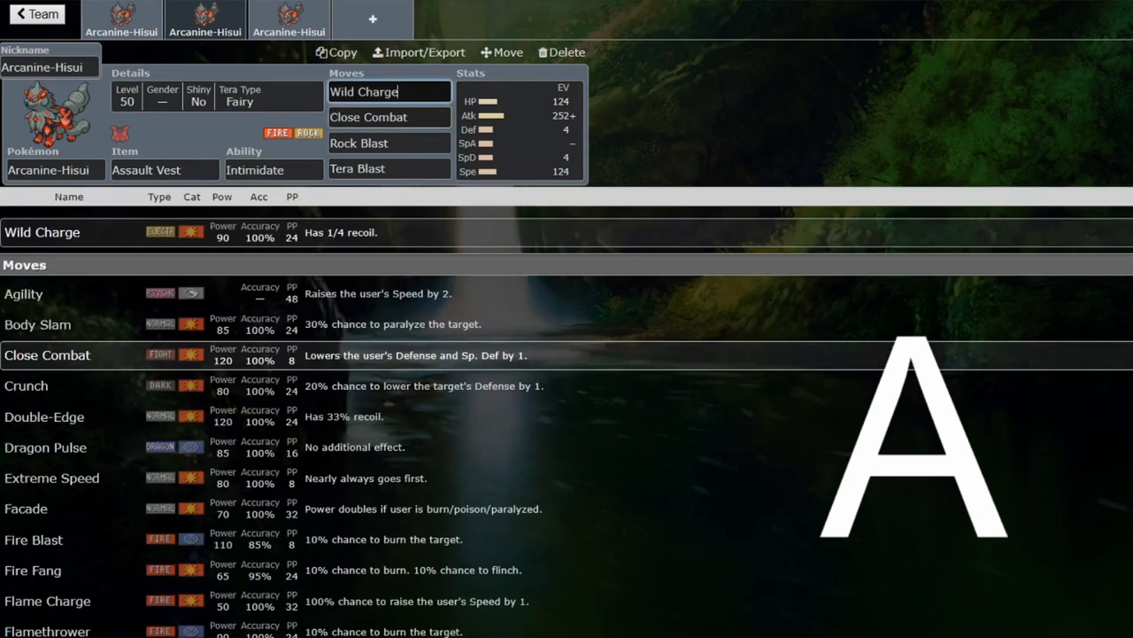
pyautogui.click(388, 117)
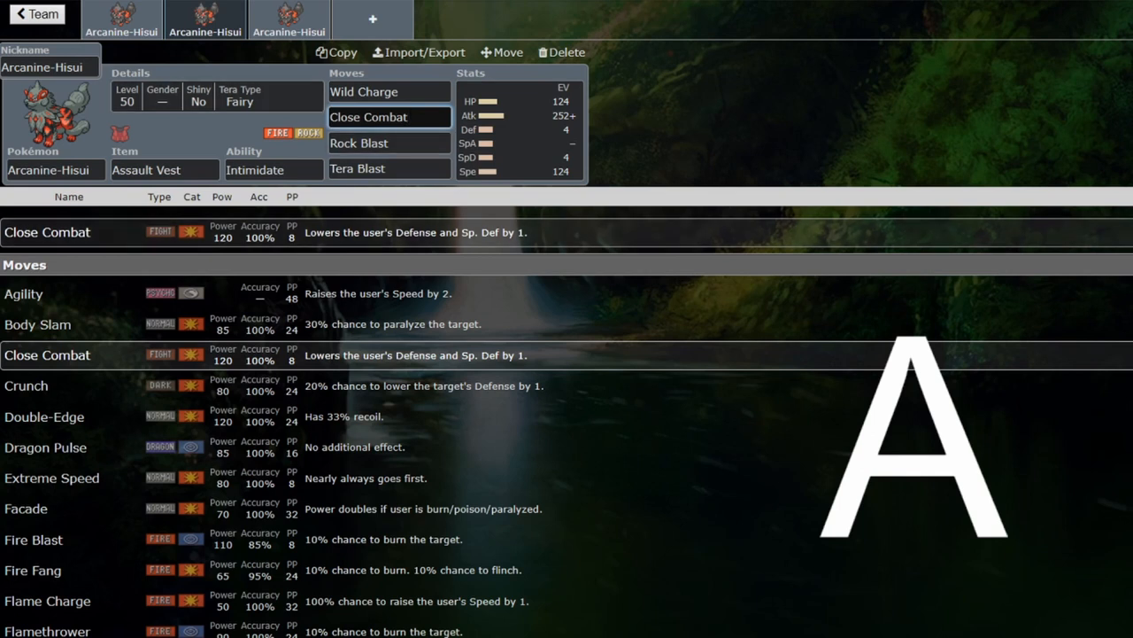
pyautogui.click(387, 117)
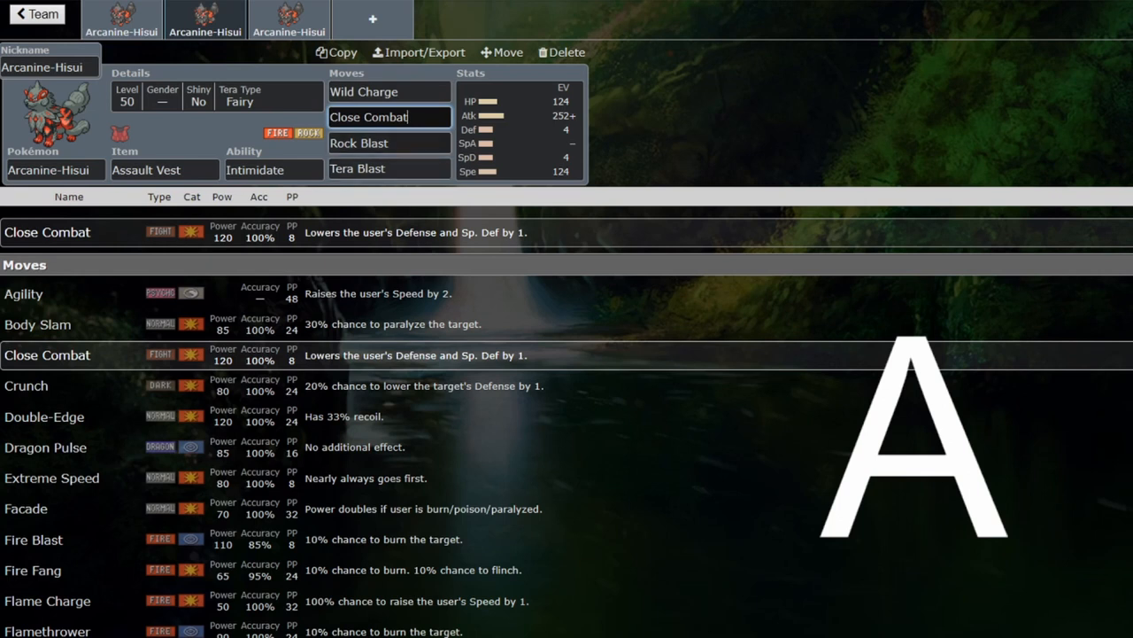
pyautogui.click(390, 142)
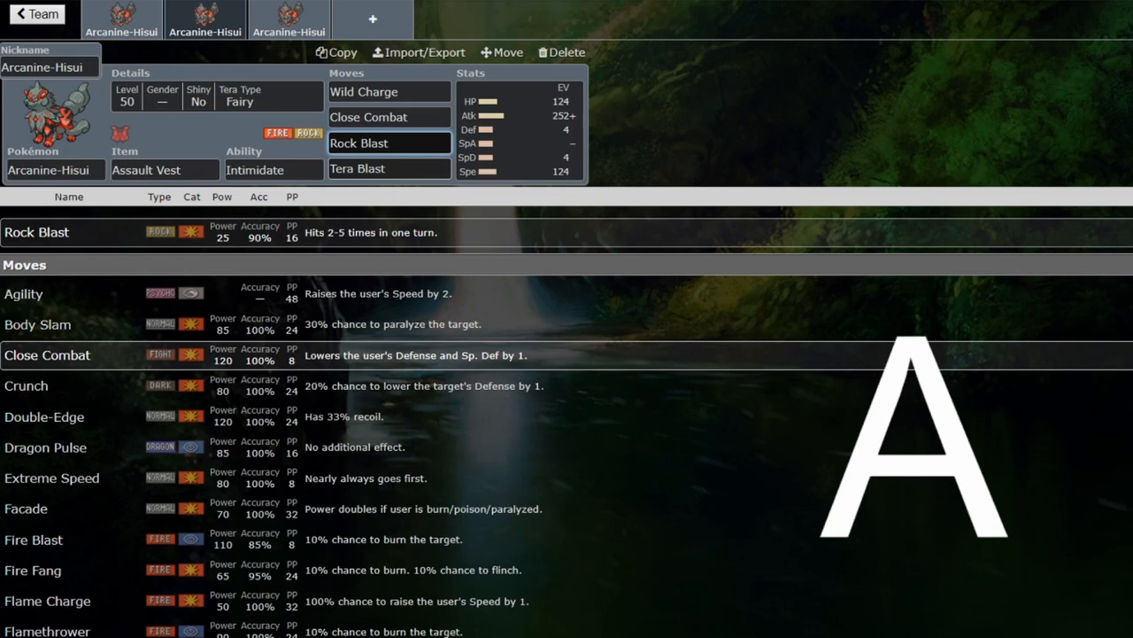
pyautogui.click(389, 142)
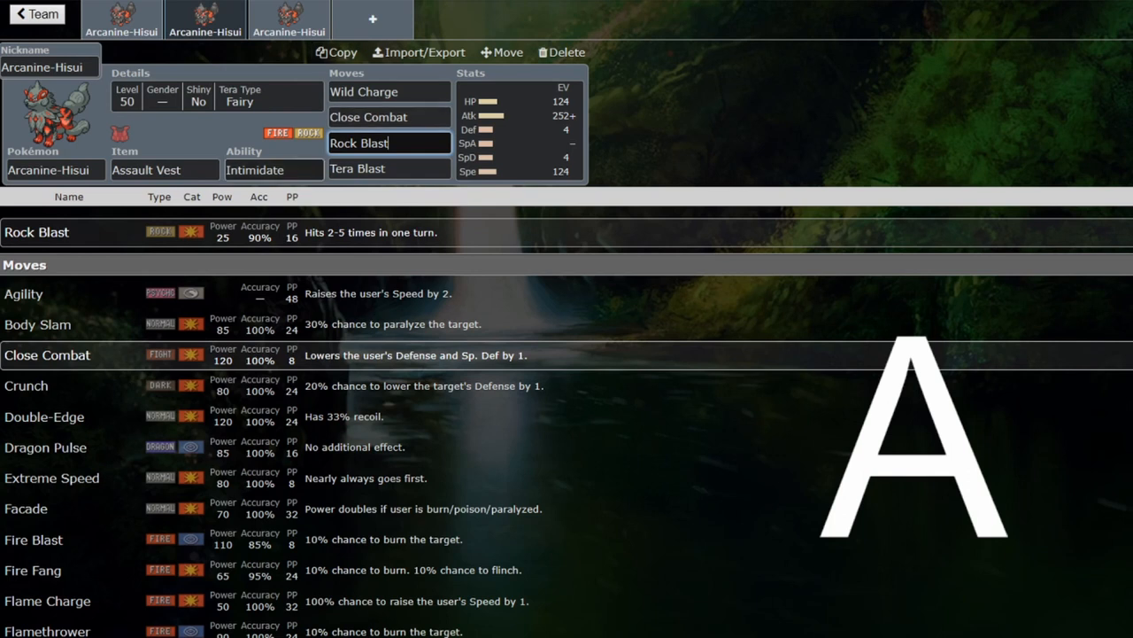
pyautogui.click(163, 170)
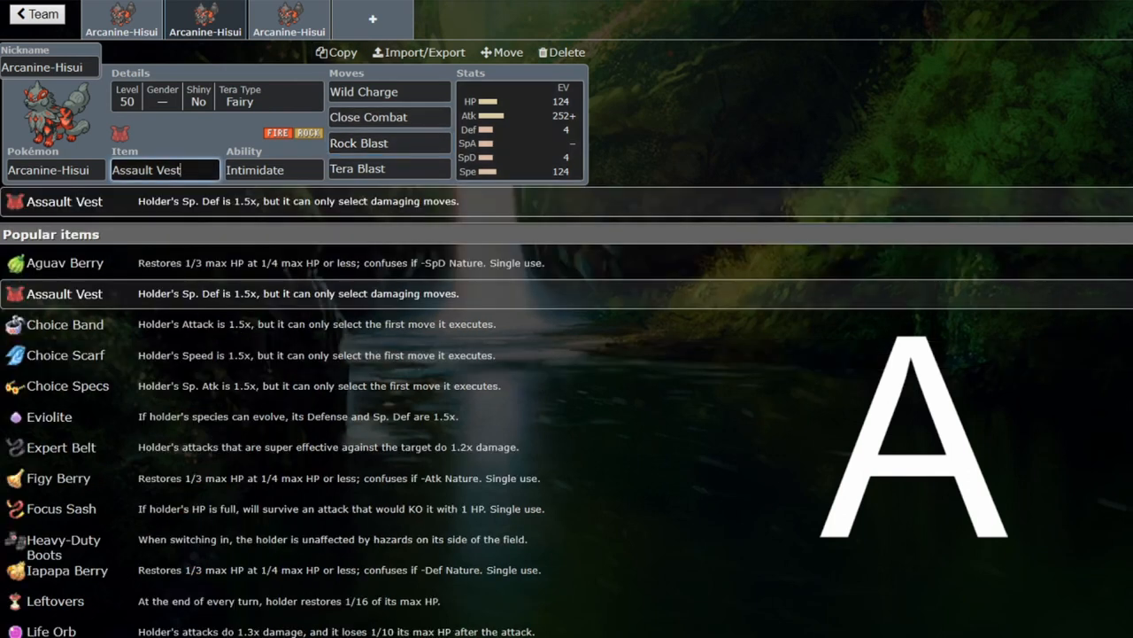
pyautogui.click(520, 127)
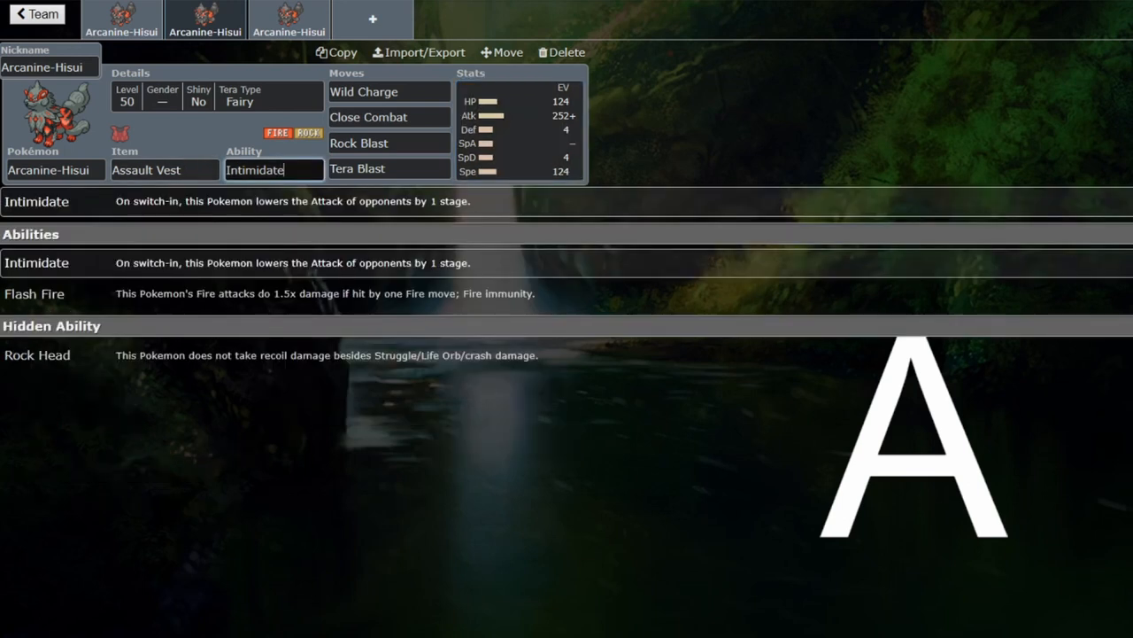
pyautogui.click(520, 128)
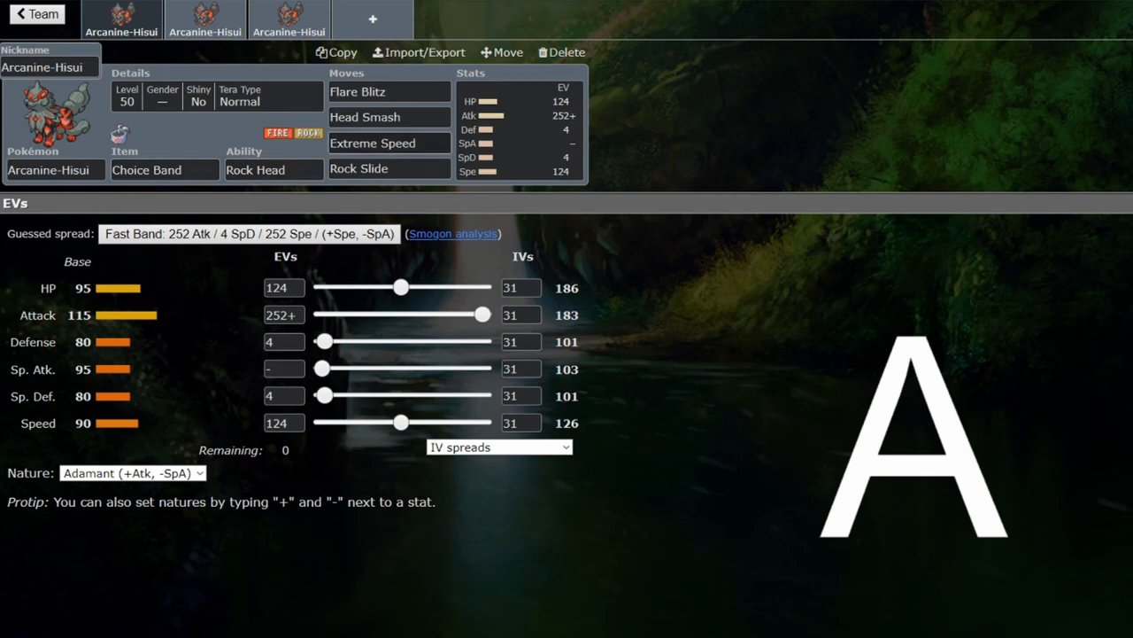
# - Compare the Choice Band set's Head Smash and Flare Blitz with the Assault Vest set's Fairy tera type
pyautogui.click(388, 117)
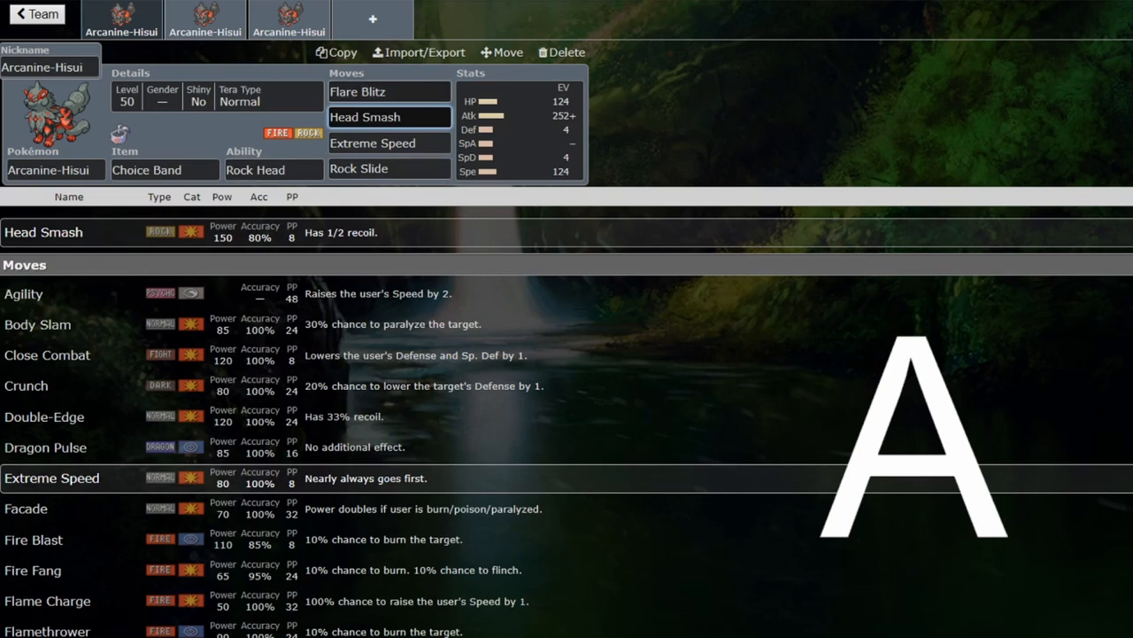
pyautogui.click(390, 92)
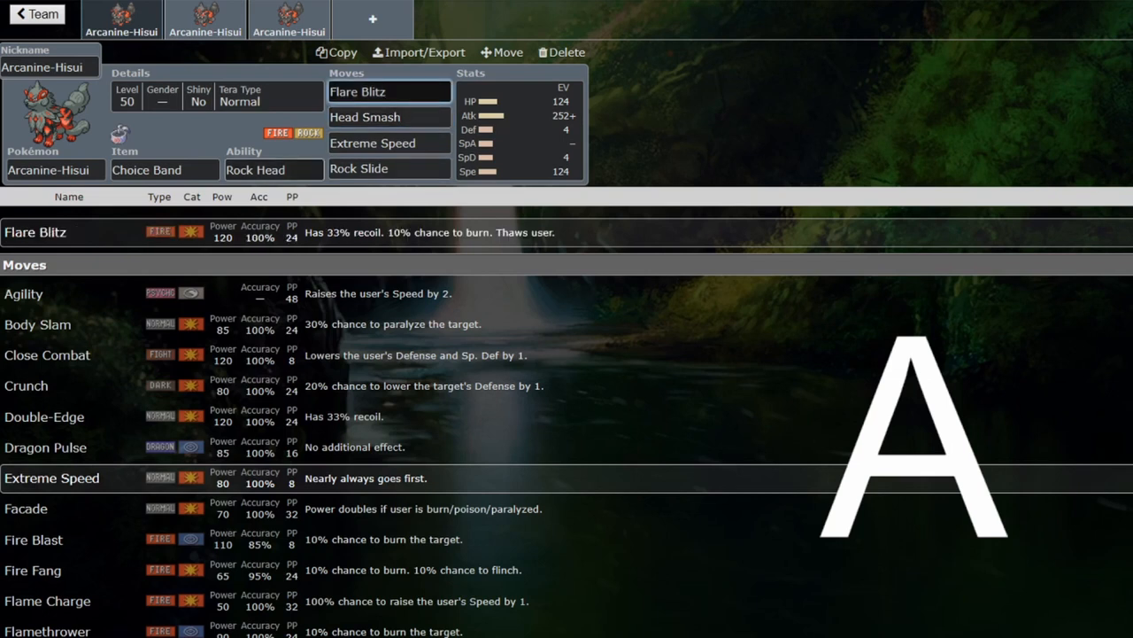
pyautogui.click(388, 117)
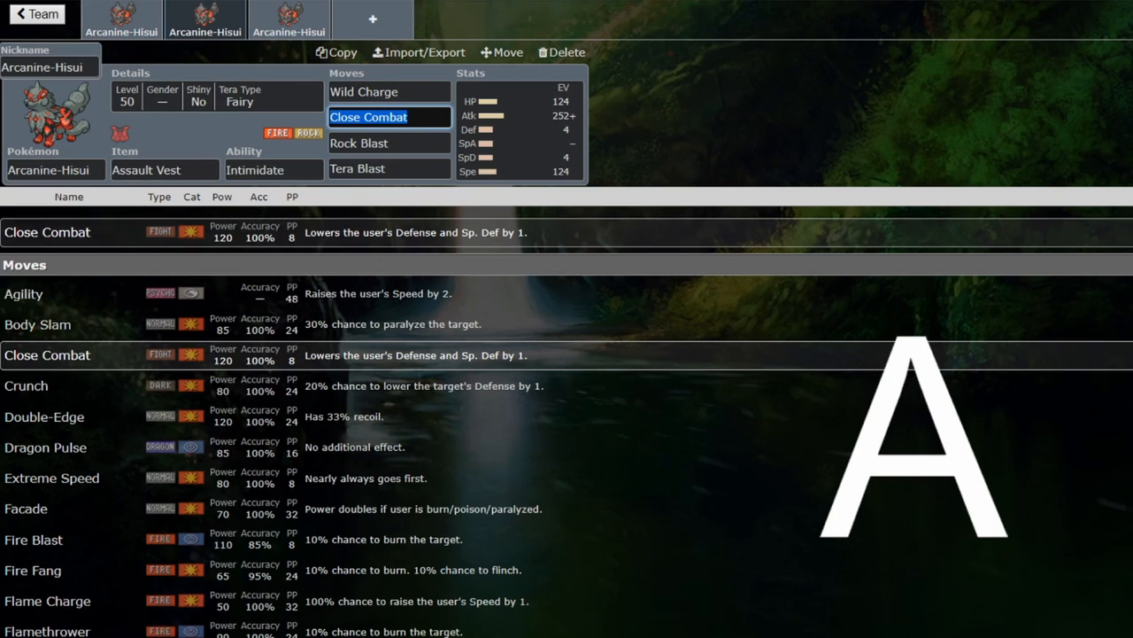
pyautogui.click(389, 169)
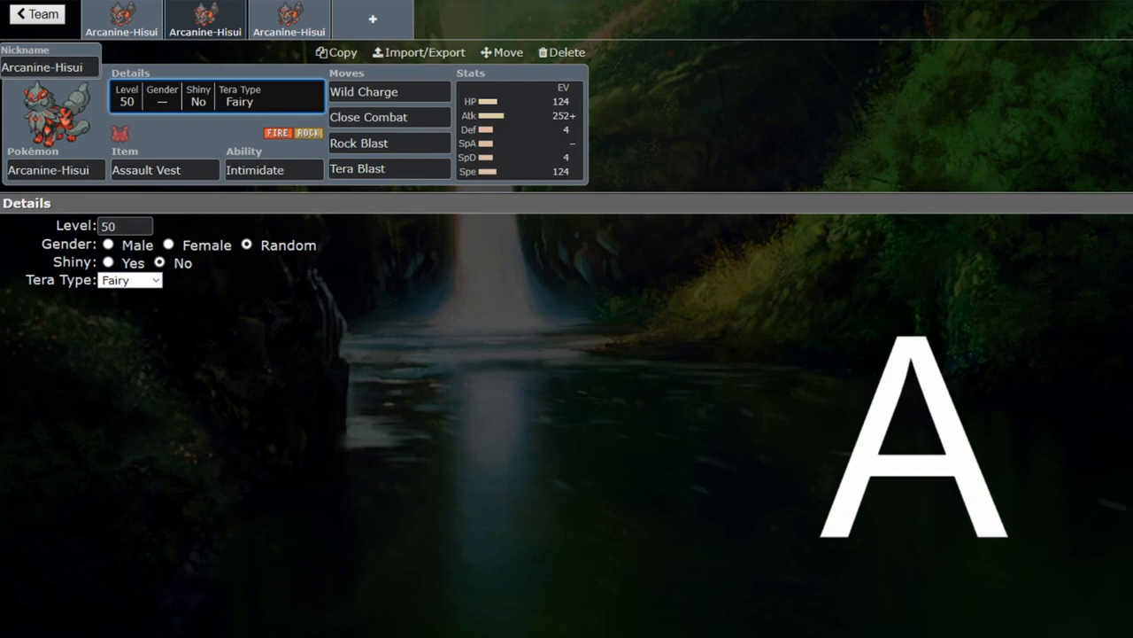
pyautogui.click(521, 131)
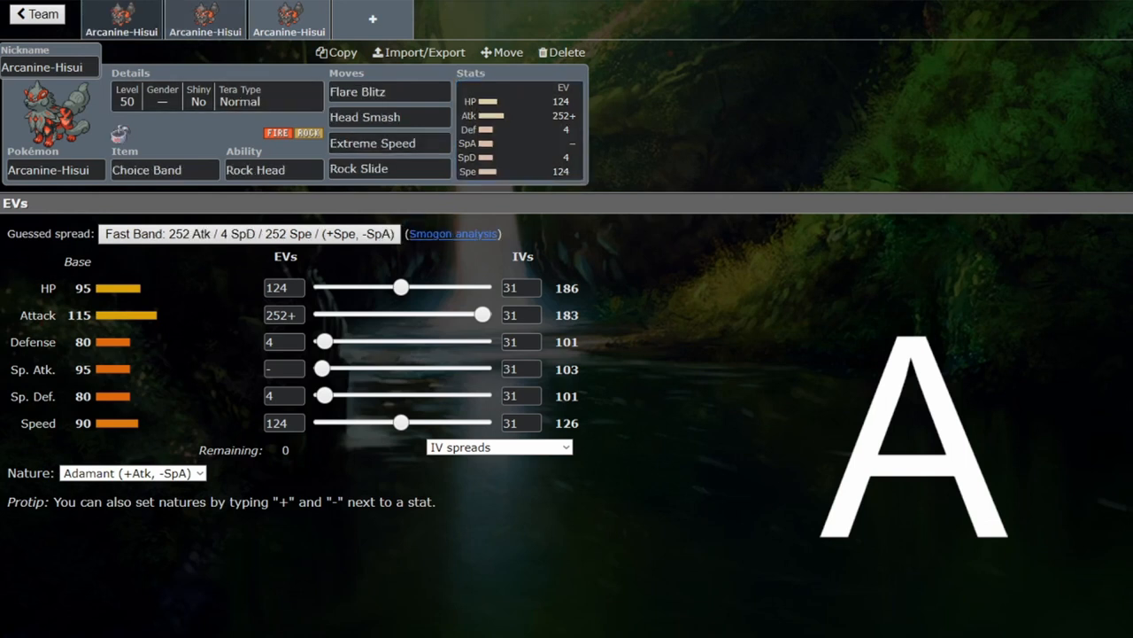
# - Show the Life Orb Arcanine set's Head Smash slot and its Jolly max-Speed EV spread
pyautogui.click(205, 18)
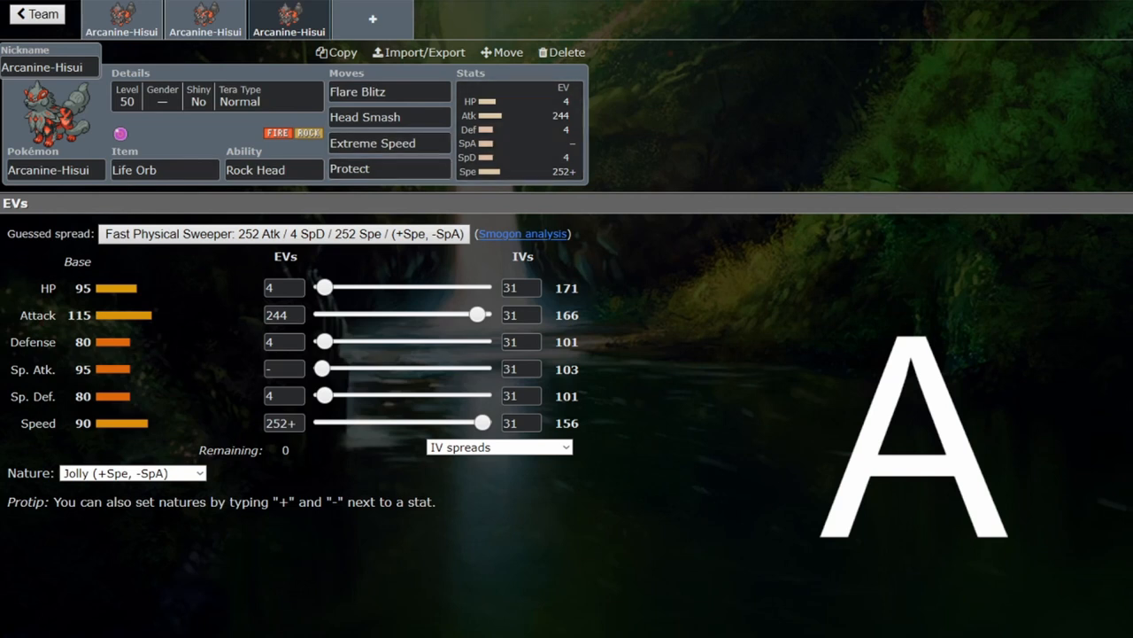
pyautogui.click(389, 117)
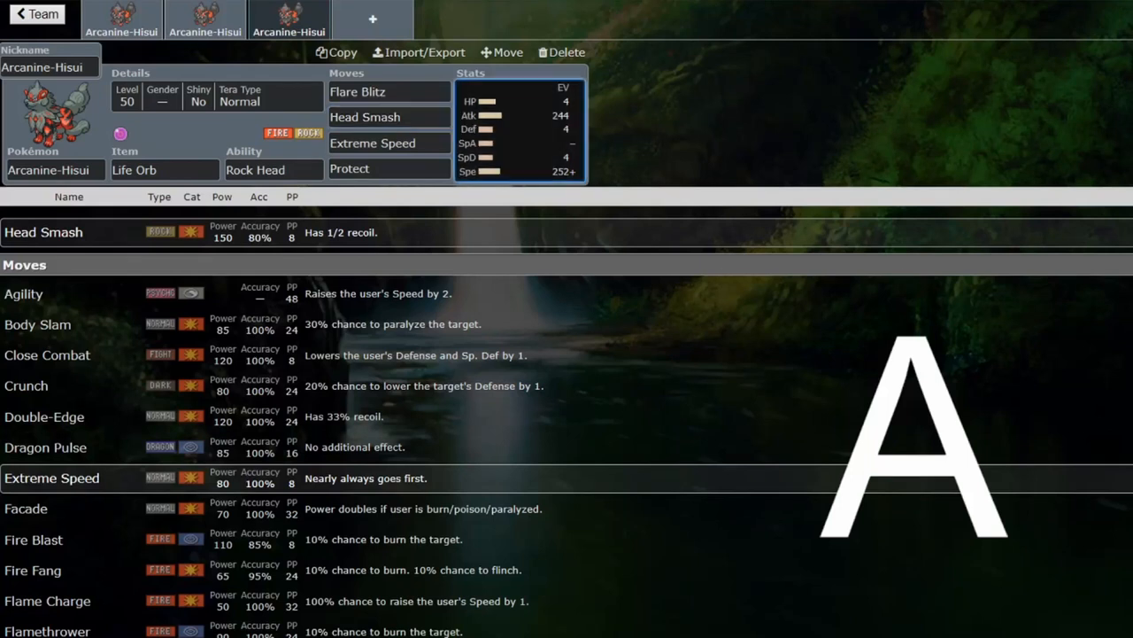
pyautogui.click(517, 127)
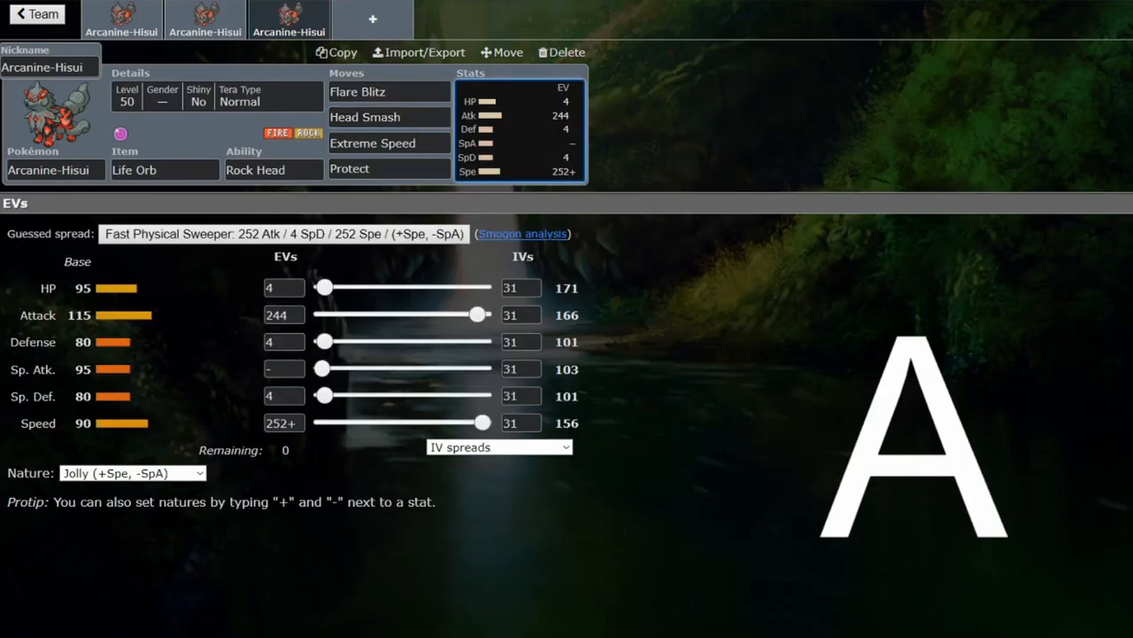